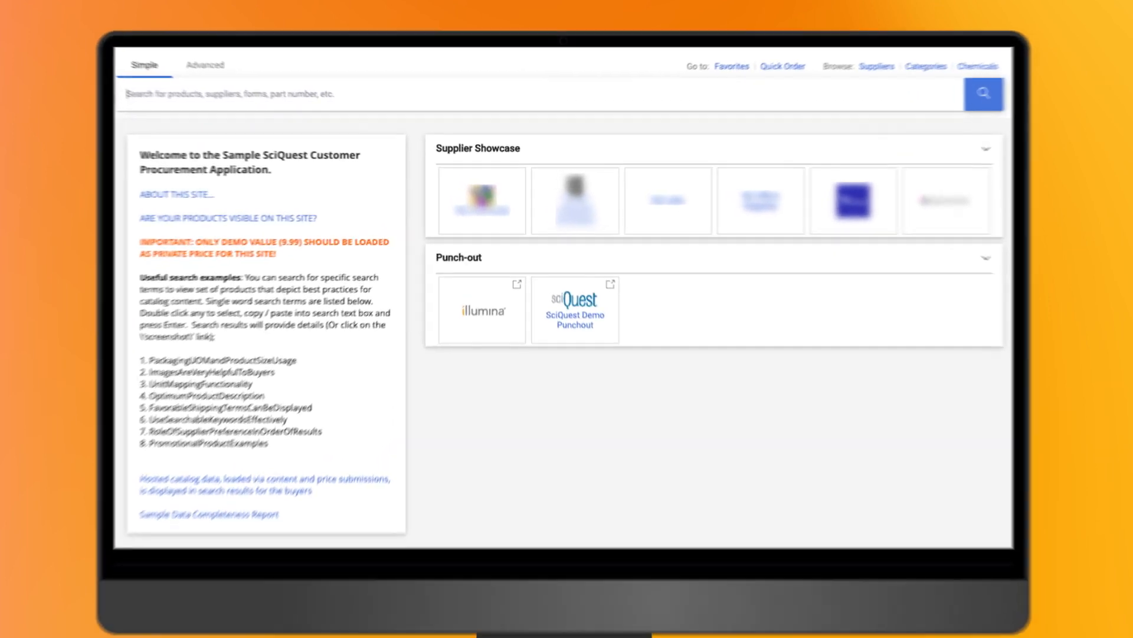
Punch out from the SciQuest home page's Illumina tile to the Illumina store
left_click(482, 309)
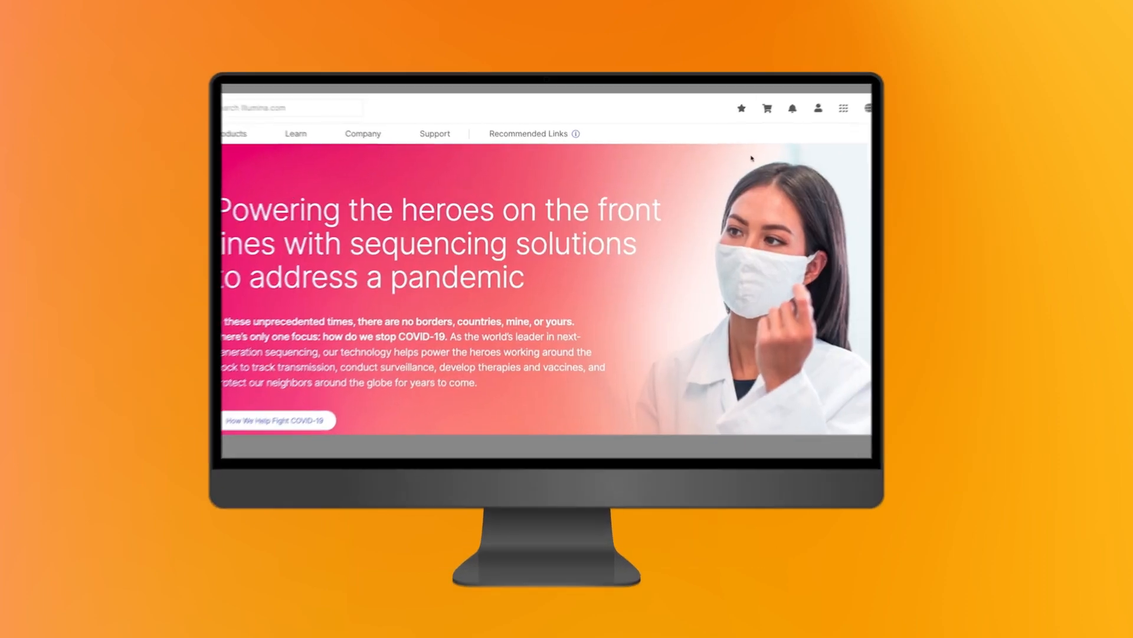
Open the Illumina.com account icon's Settings dropdown showing Sign In and Order Management
left_click(818, 107)
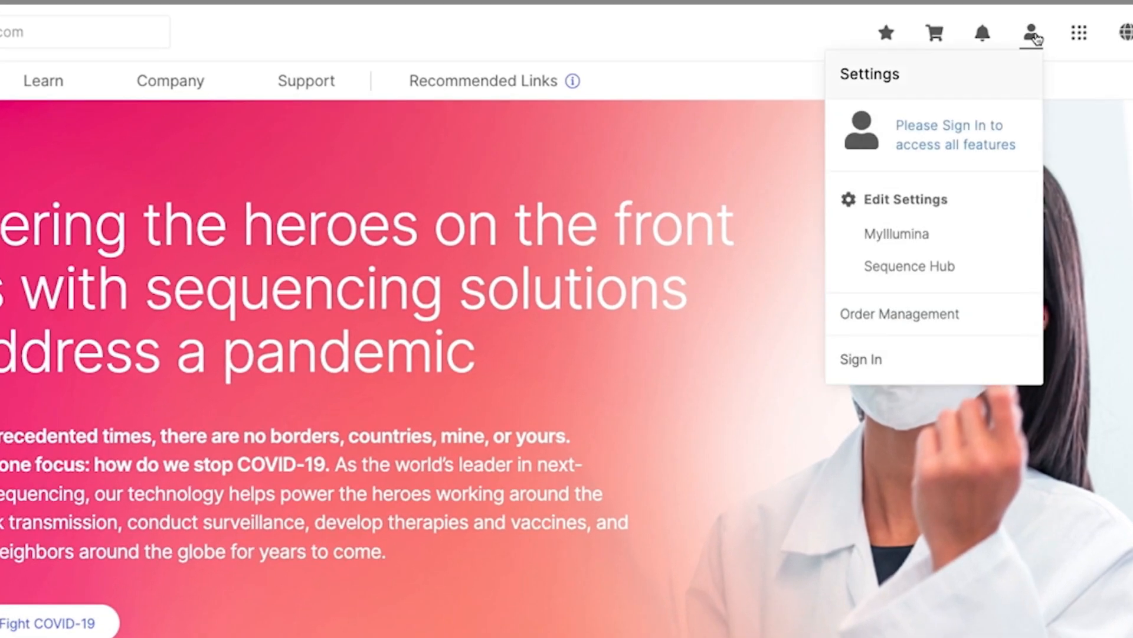